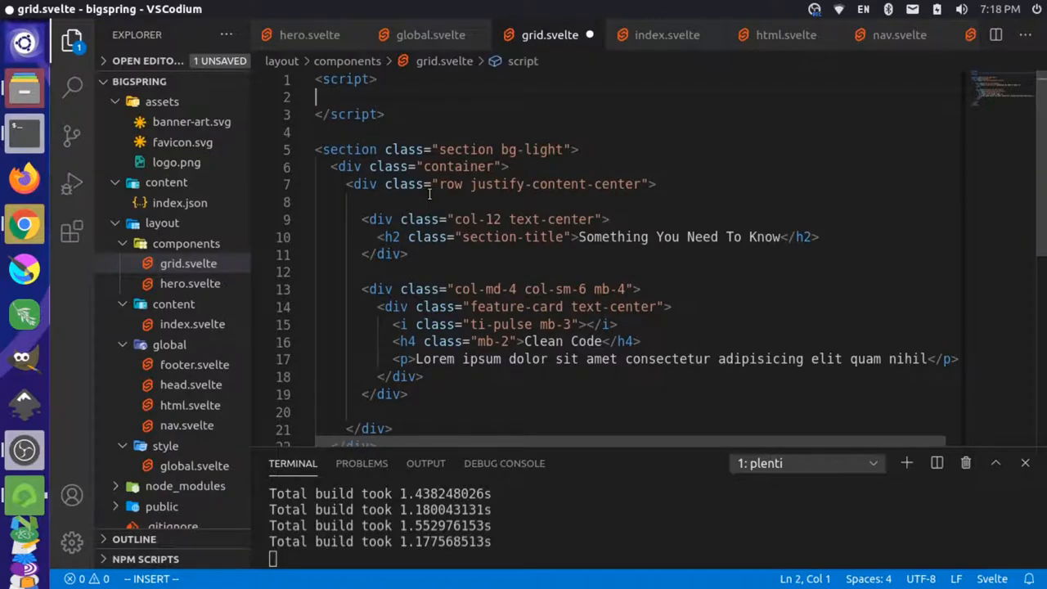
Declare 'export let title, items;' props in grid.svelte's script block
type("export let title, items;")
left_click(567, 237)
type("{title}")
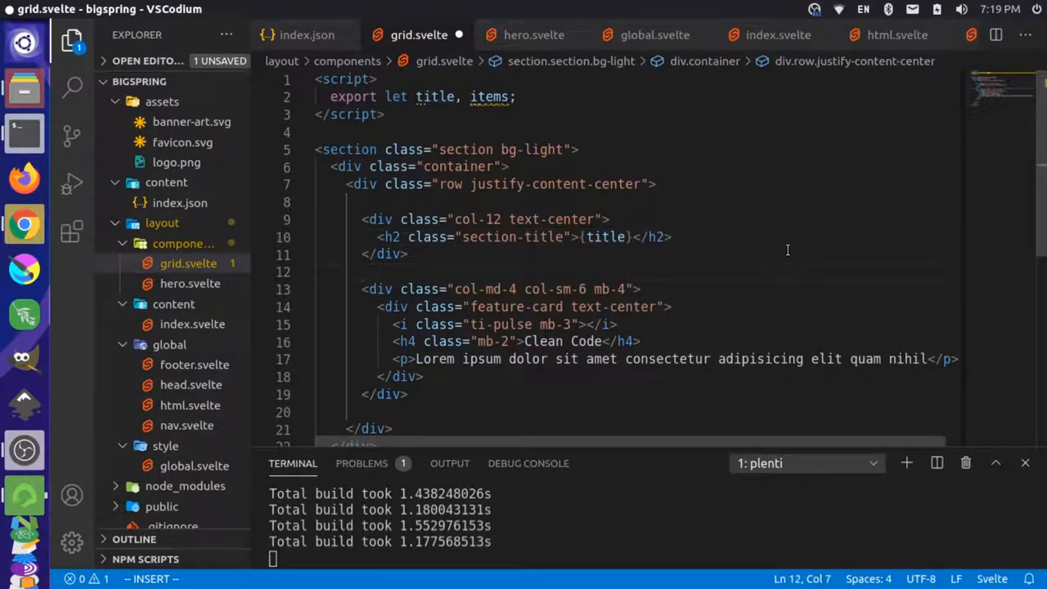
Wrap the feature card in {#each items as item} and bind {item.icon}, {item.title}, {item.body}
key("Backspace")
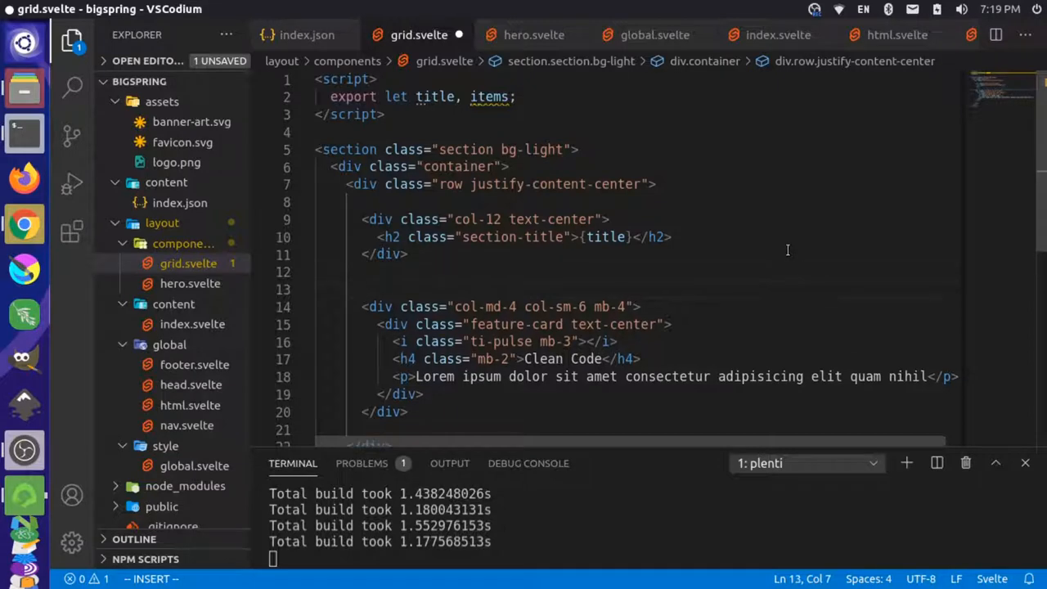
type("{#each items as item}")
left_click(630, 431)
type("{/each")
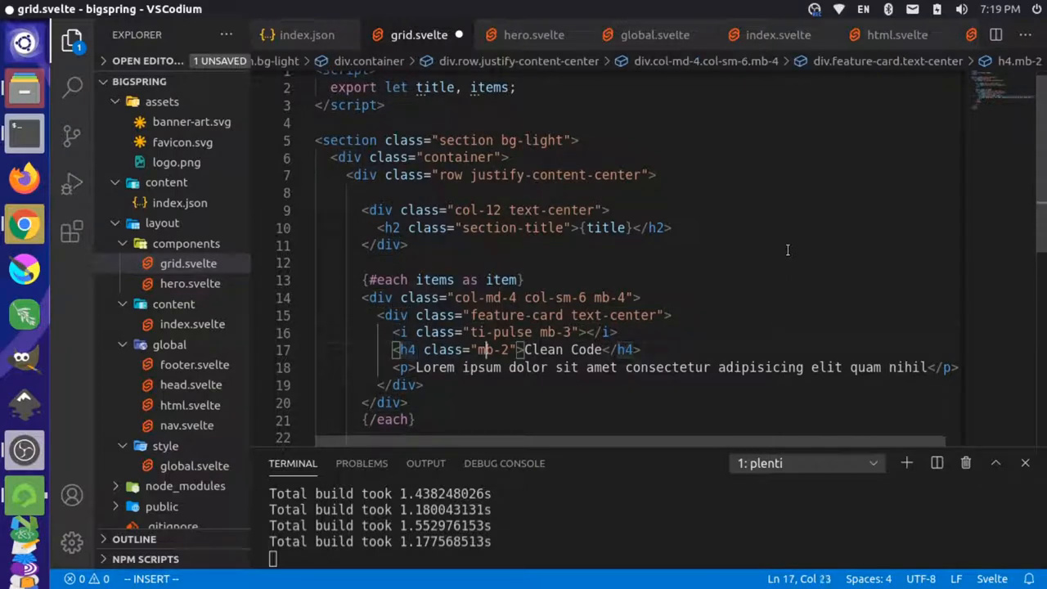
type("{item.title}")
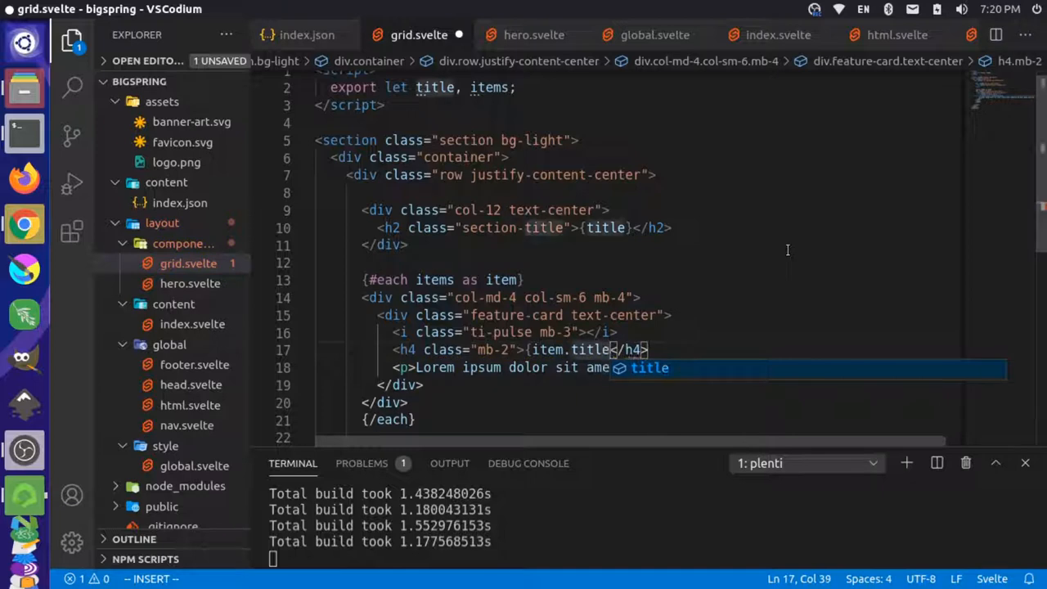
type("{item.body}</p>")
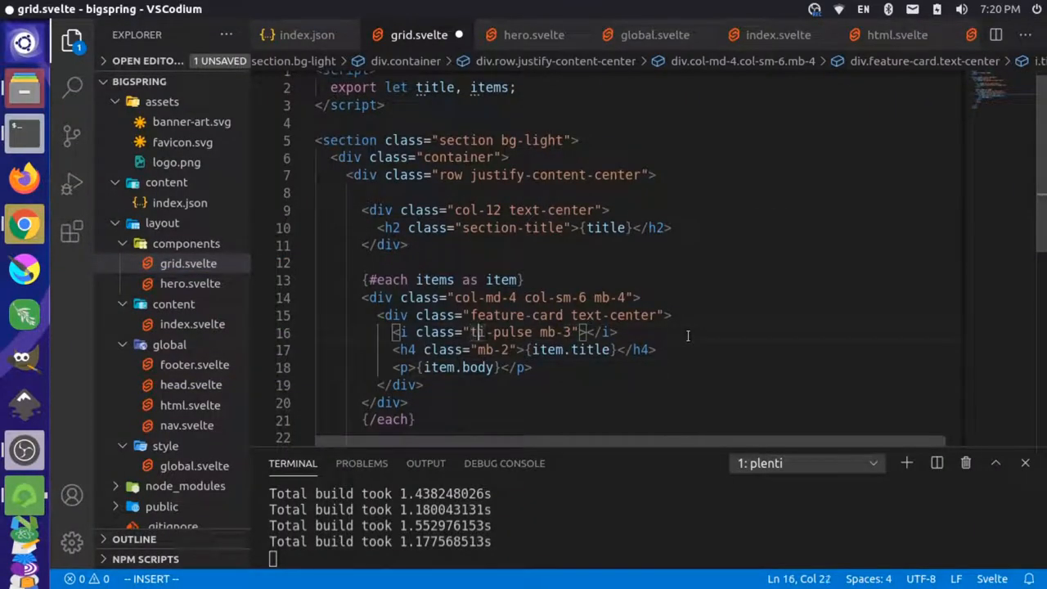
type("{item.icon}")
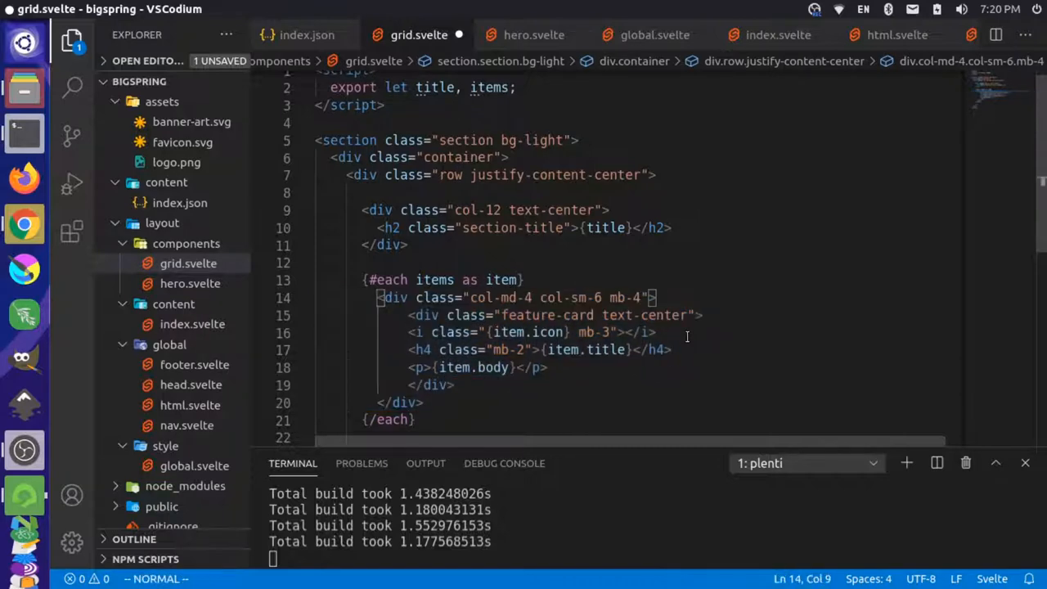
Save grid.svelte and switch to the content index.svelte file
key("ctrl+s")
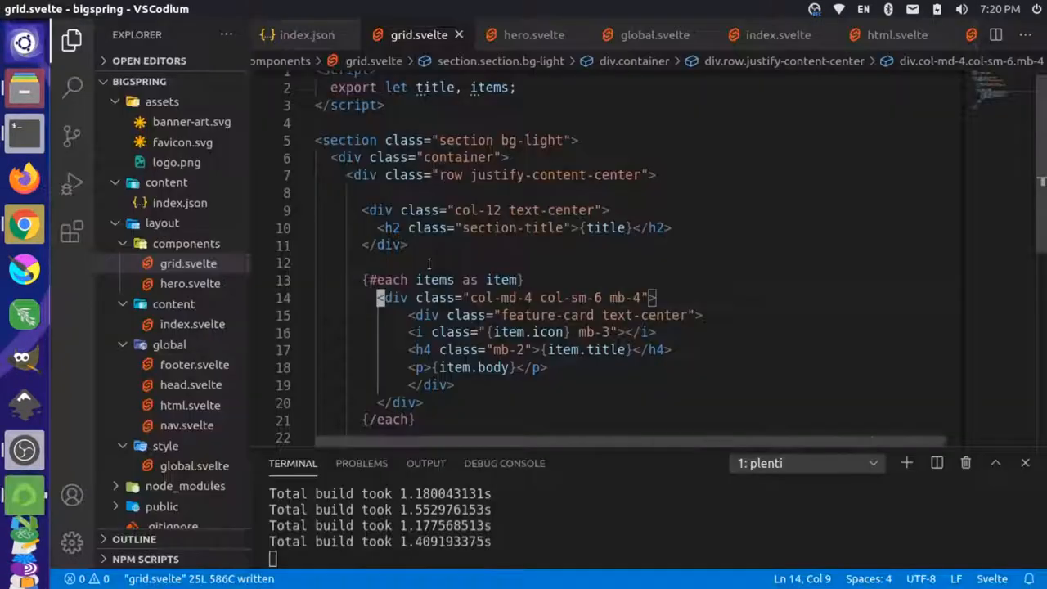
mouse_move(533, 34)
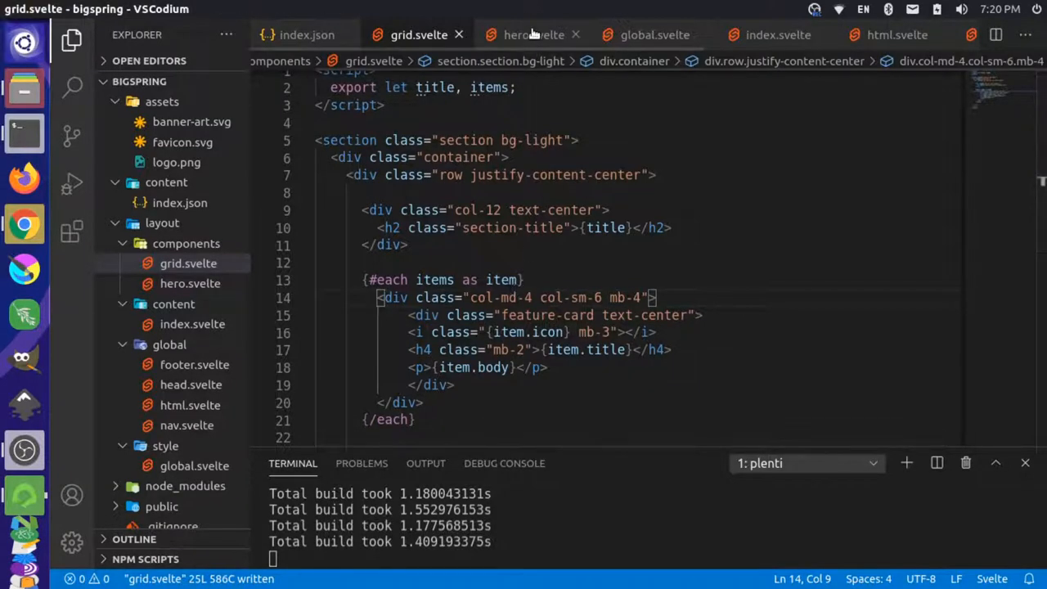
left_click(534, 34)
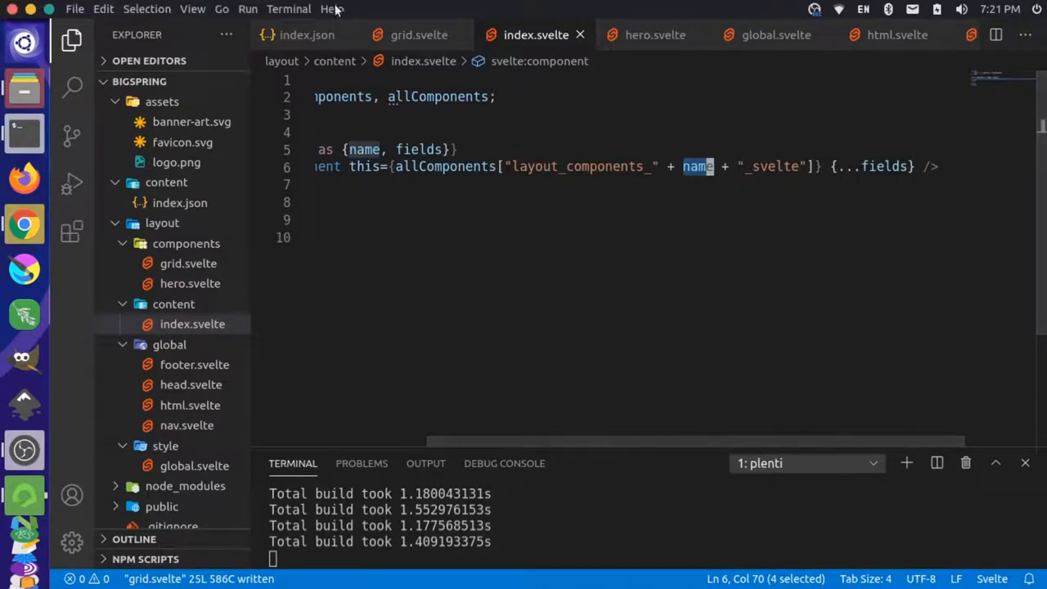
Switch to the browser showing the local site at localhost:3000
left_click(308, 34)
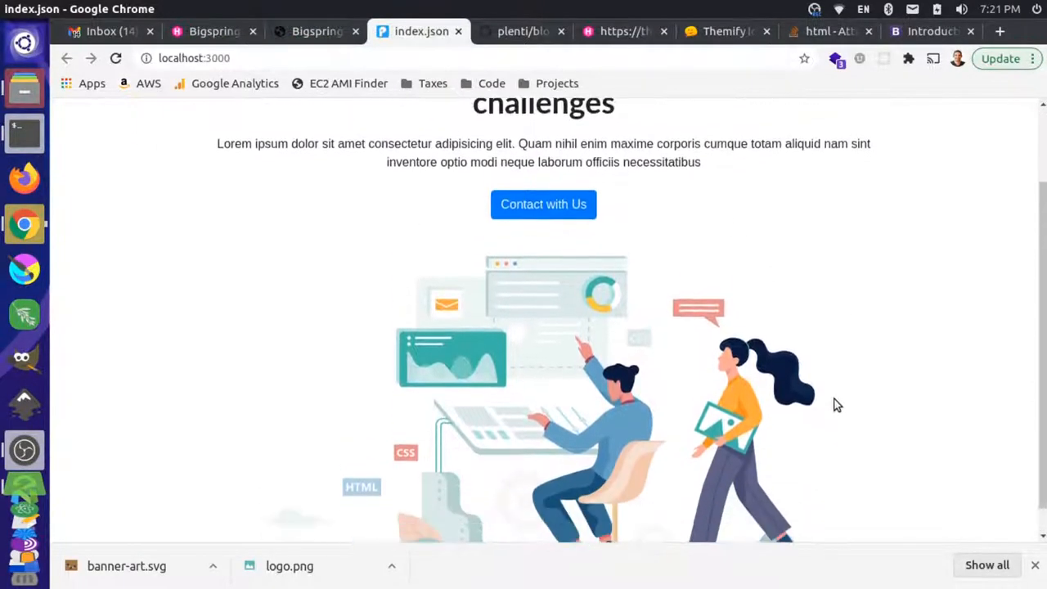
left_click(723, 31)
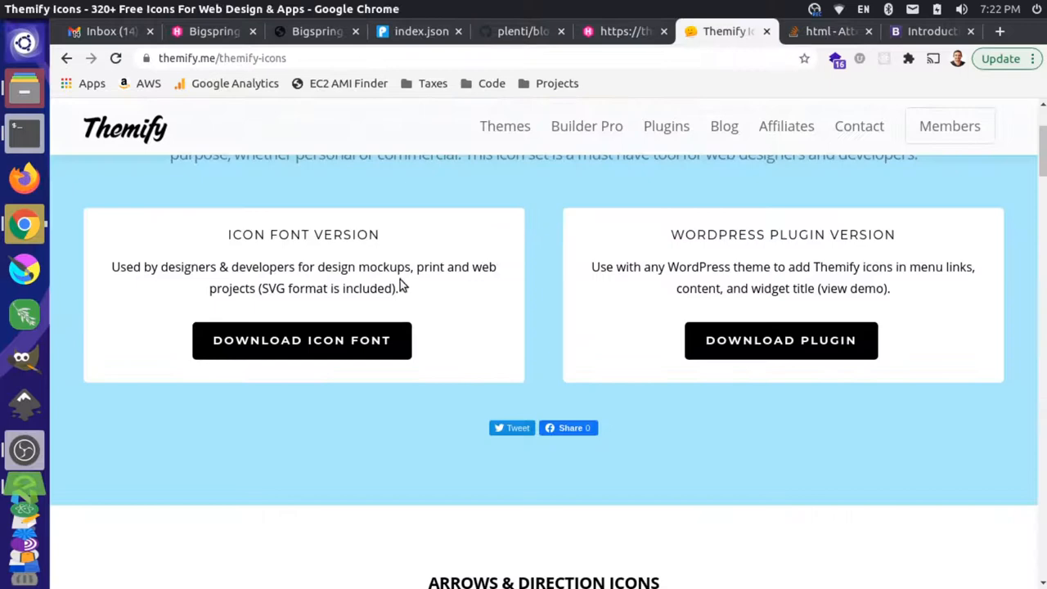